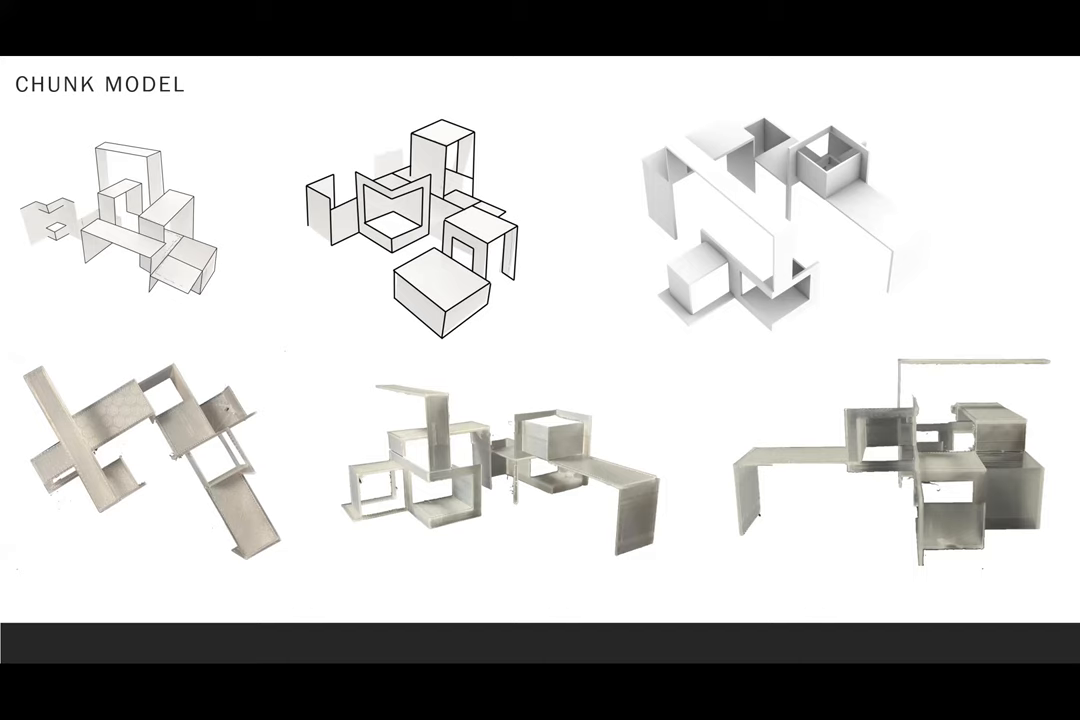
{"action": "mouse_move", "coordinate": [722, 278]}
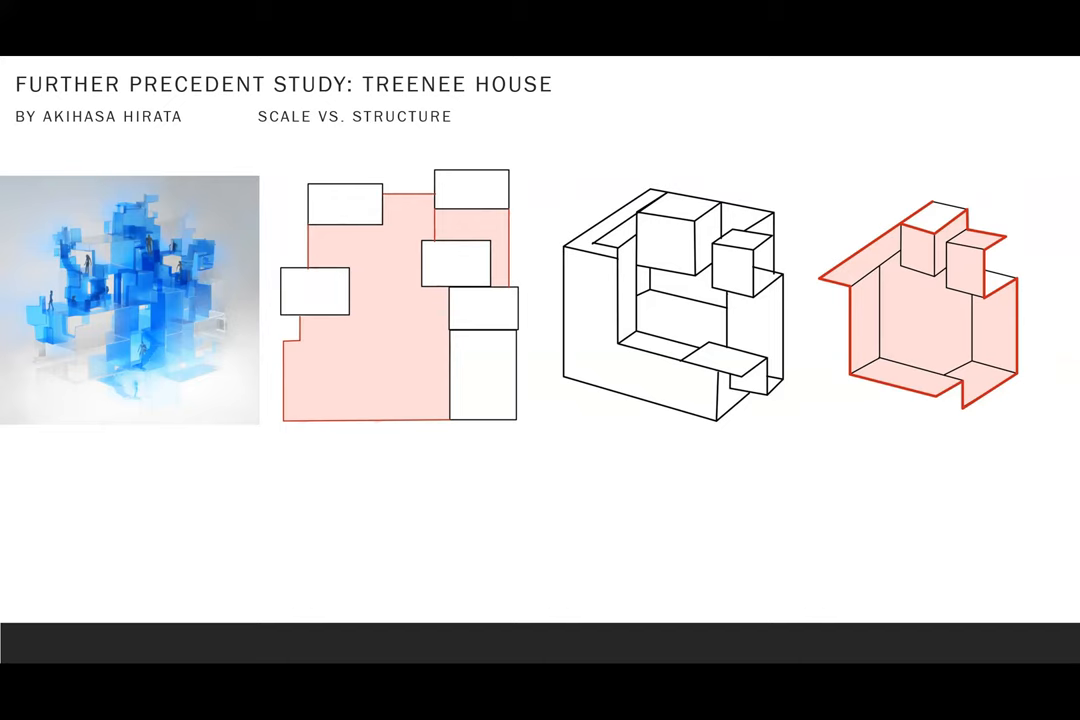
{"action": "mouse_move", "coordinate": [712, 216]}
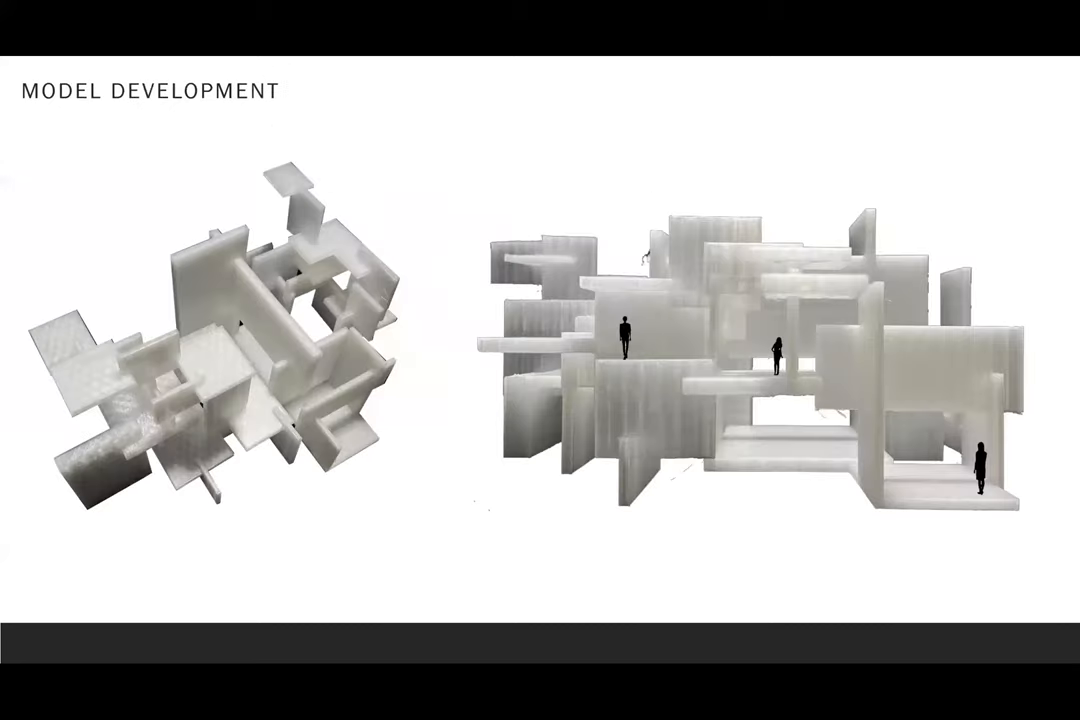
{"action": "key", "text": "Right"}
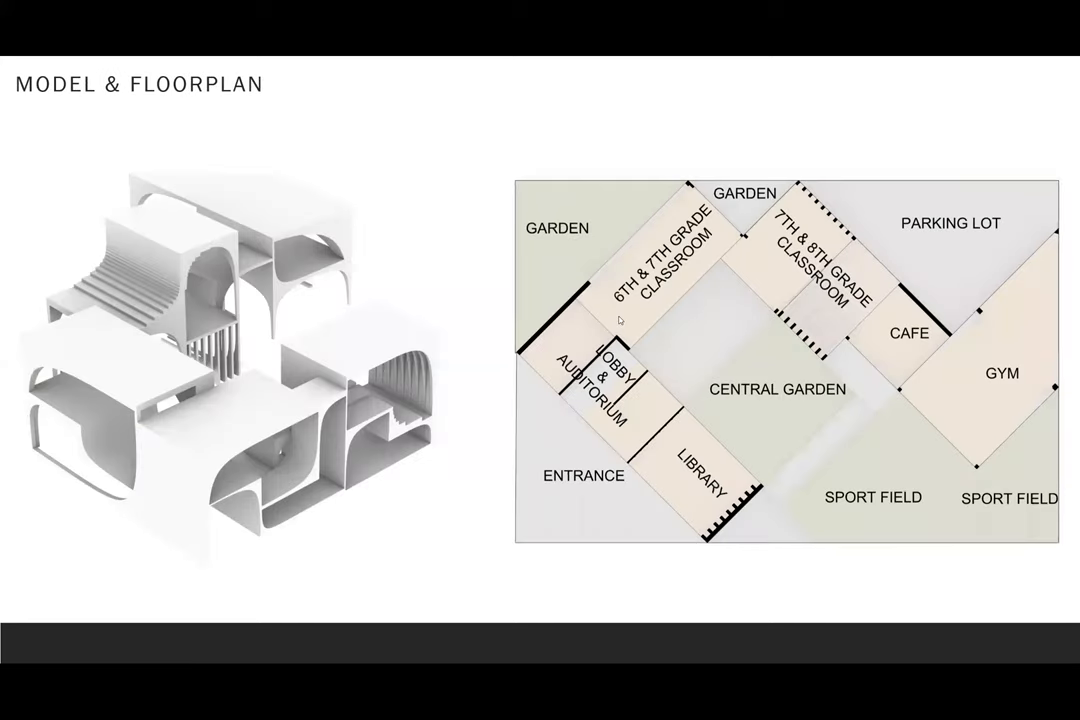
{"action": "mouse_move", "coordinate": [440, 260]}
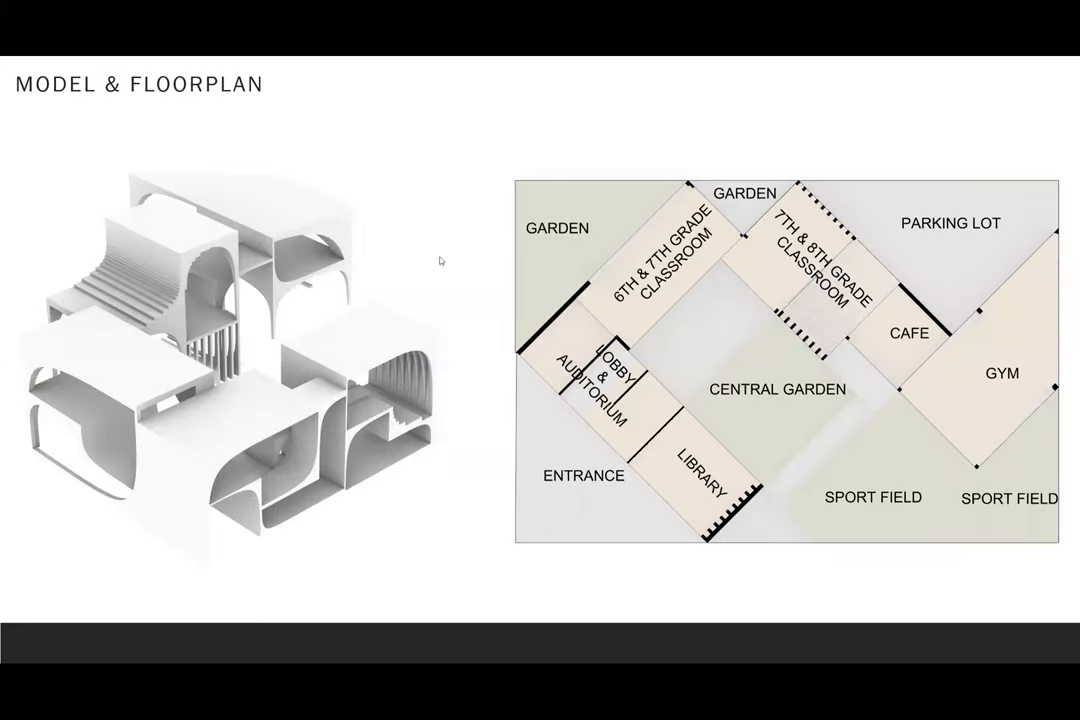